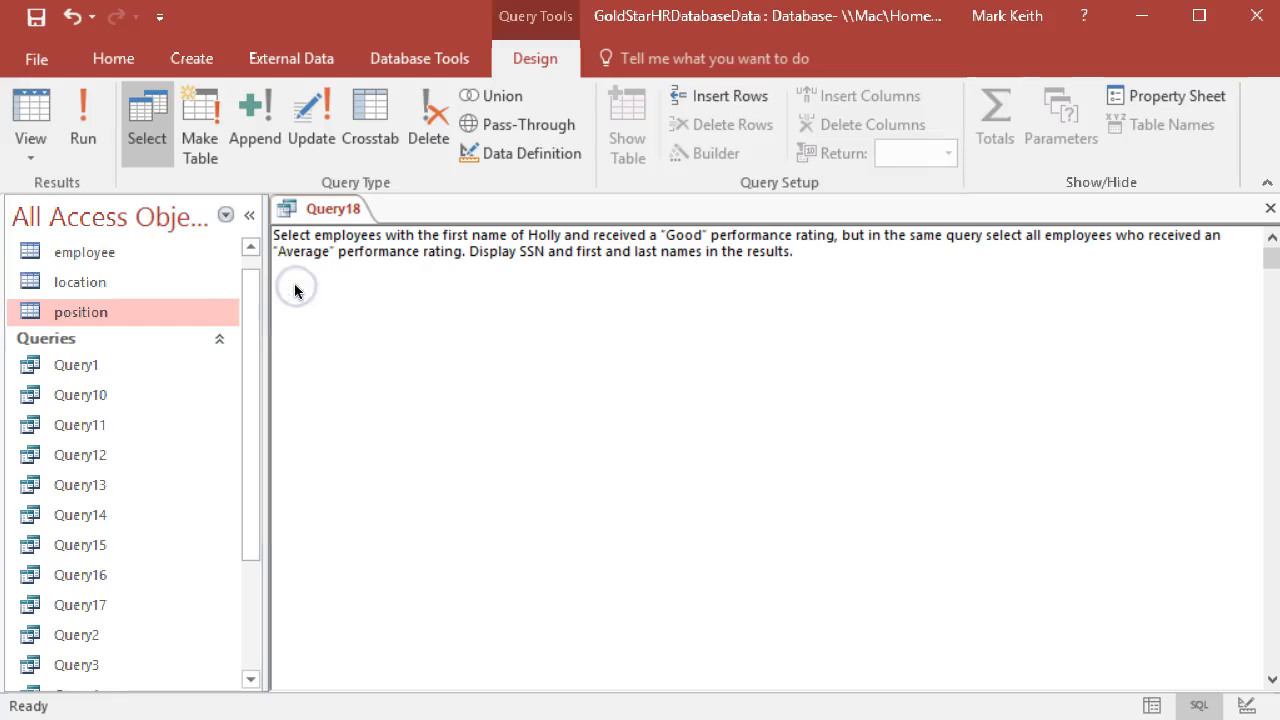
- Write SELECT ssn, firstname, lastname FROM employee and start the WHERE clause
text(SEL)
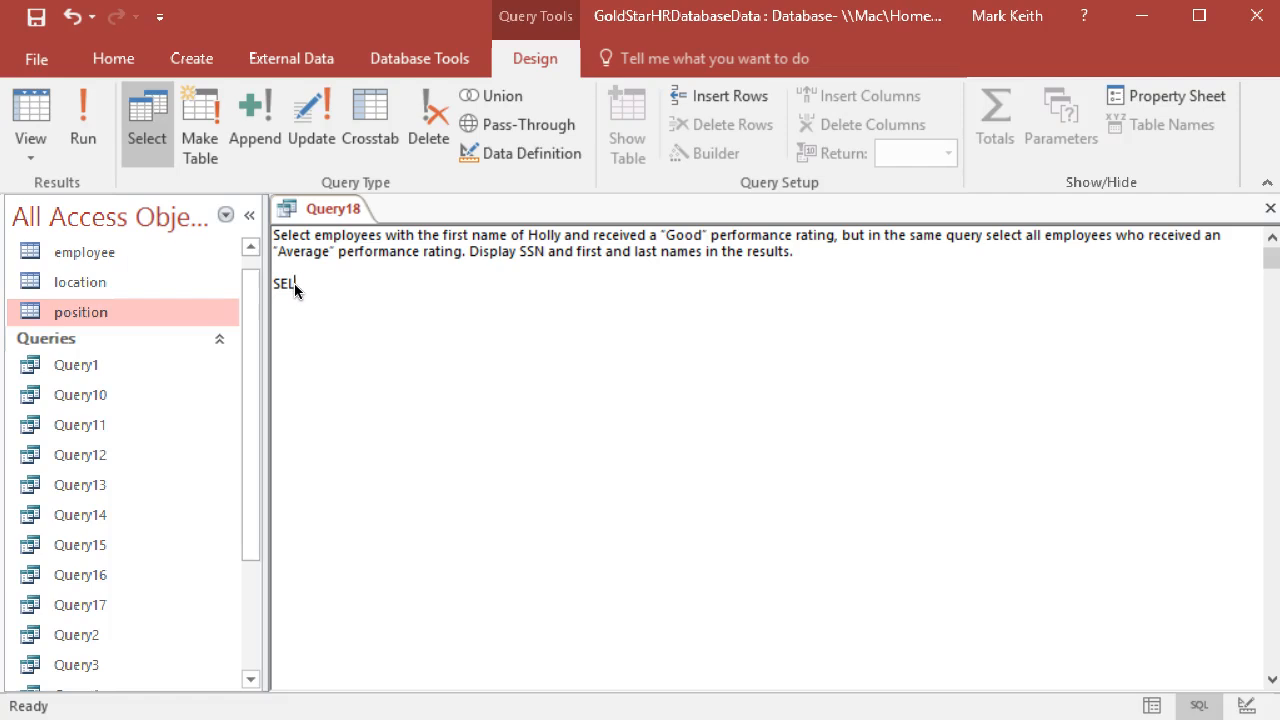
text(ECT)
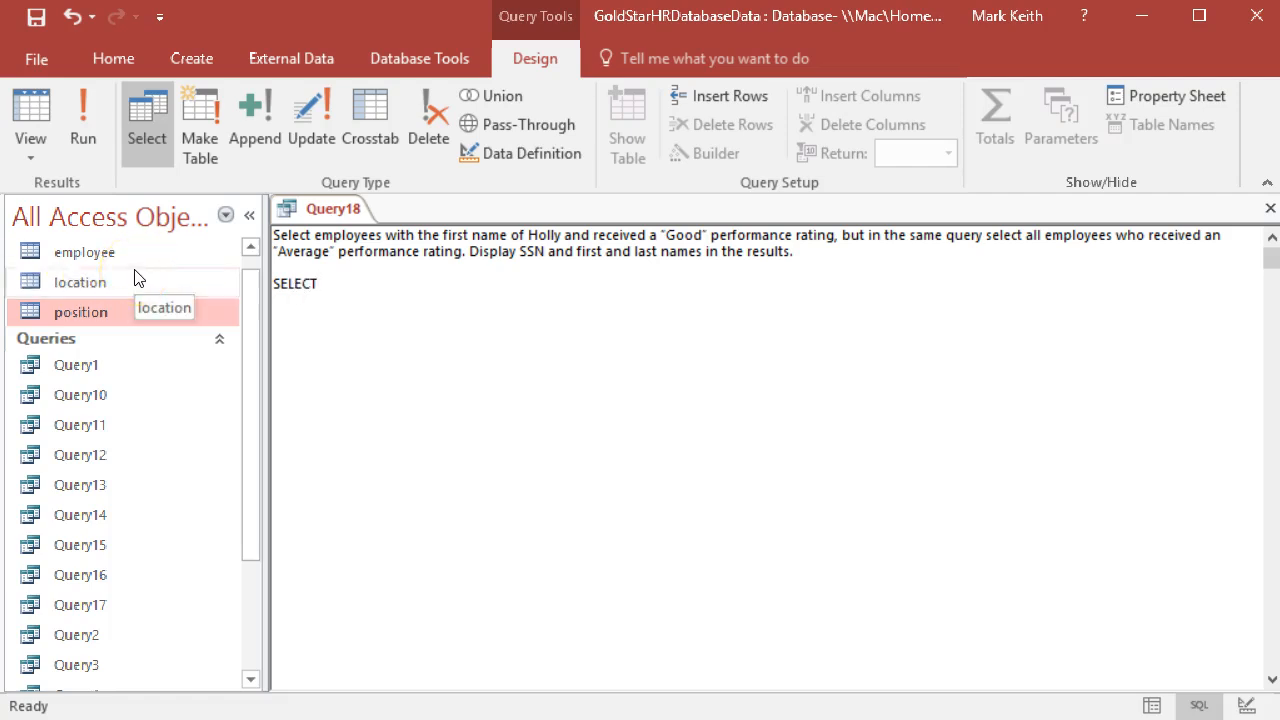
text(ssn)
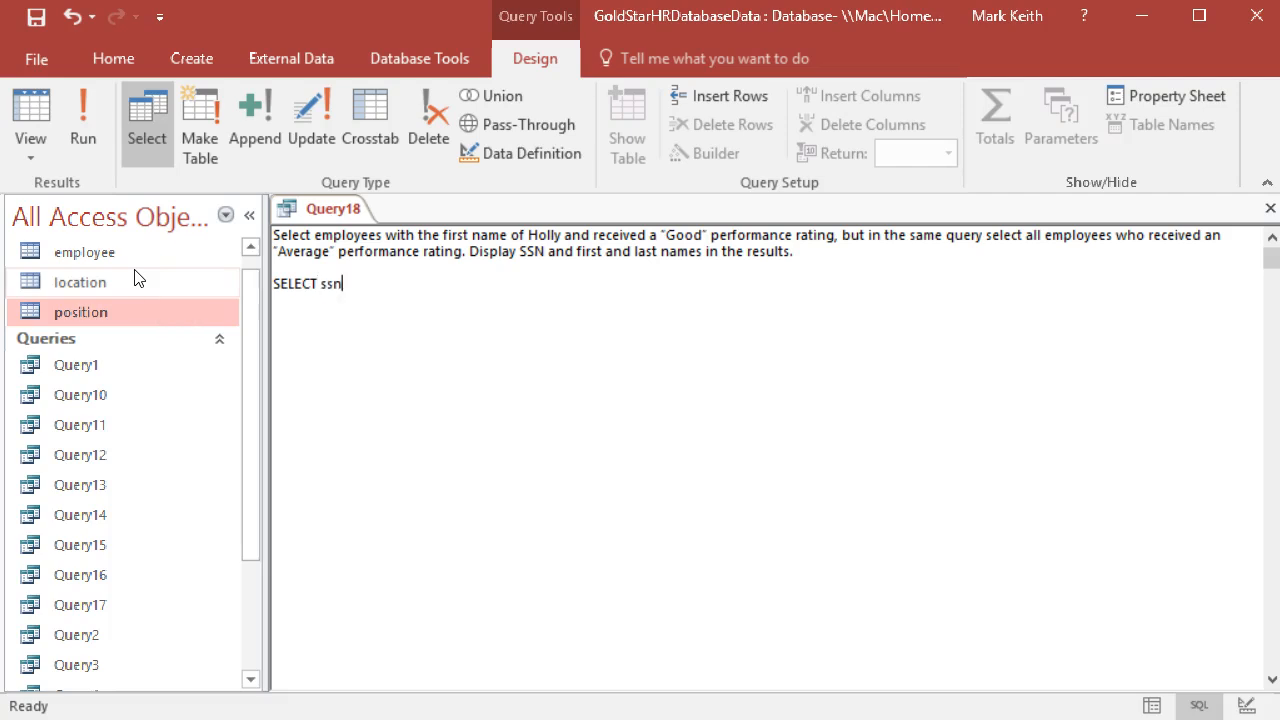
text(, firstname, lastname)
text(FRIMO)
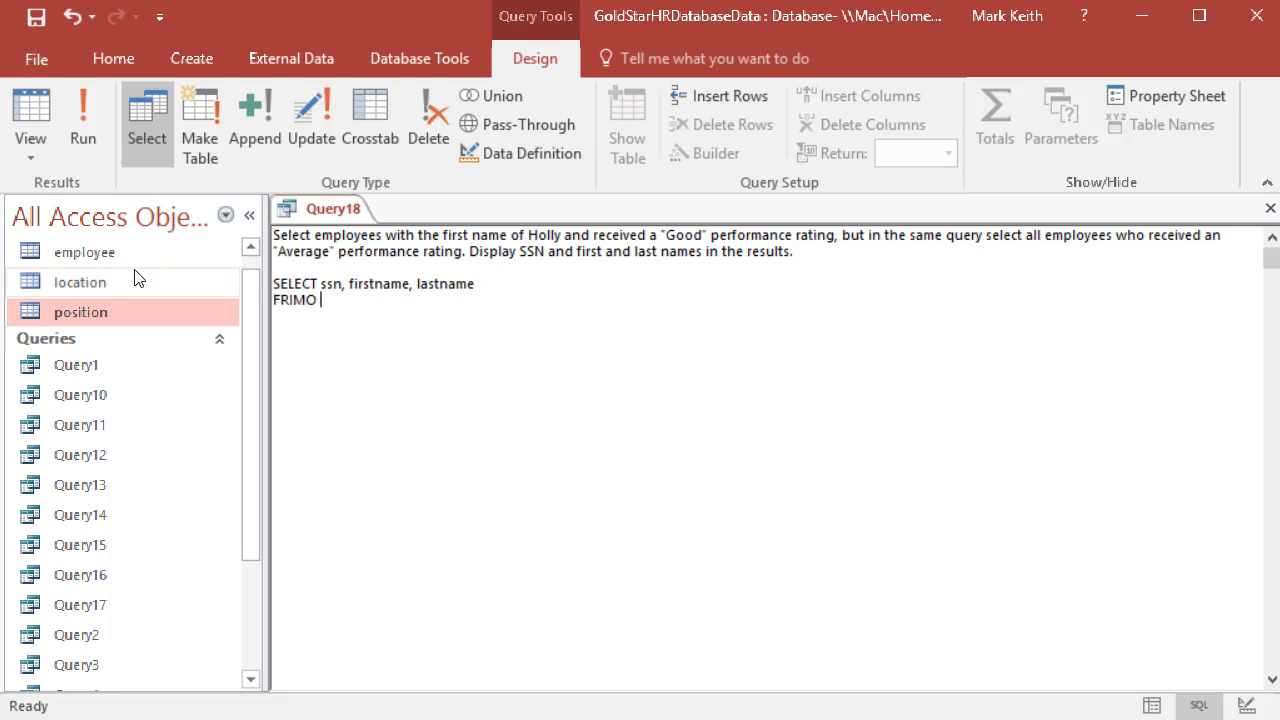
key(BackSpace)
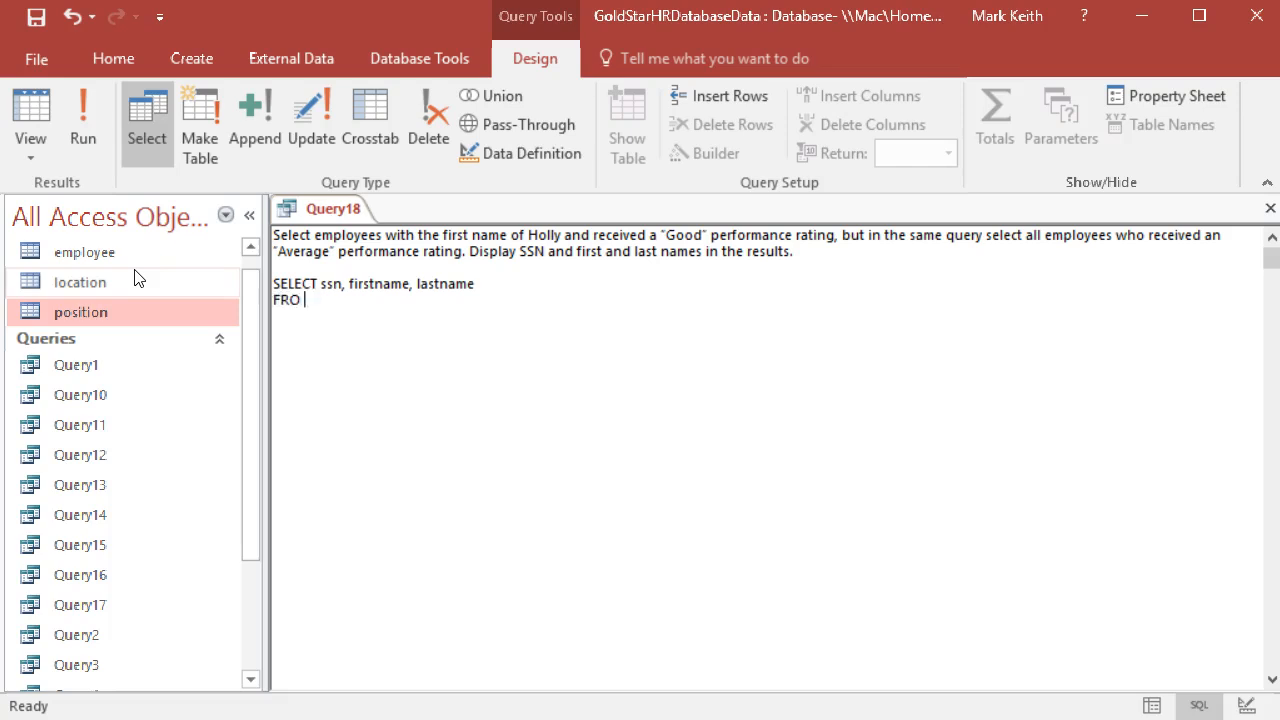
text(M employee)
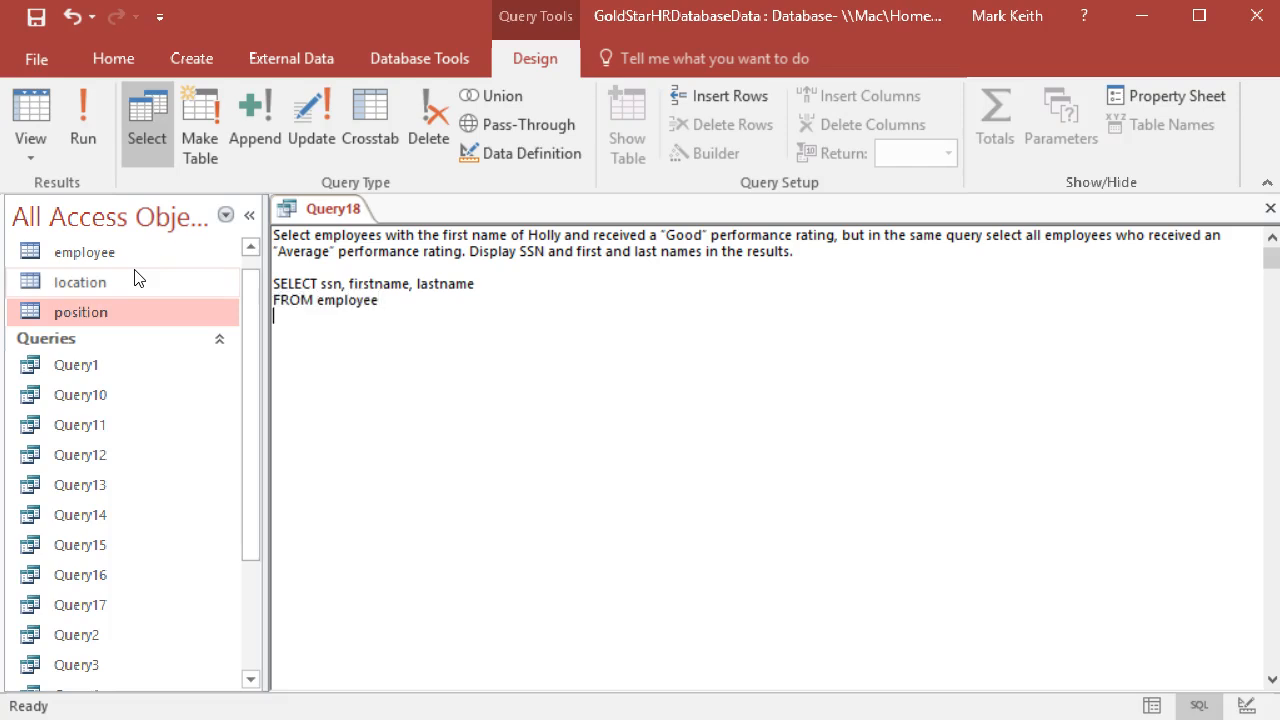
text(WHERE)
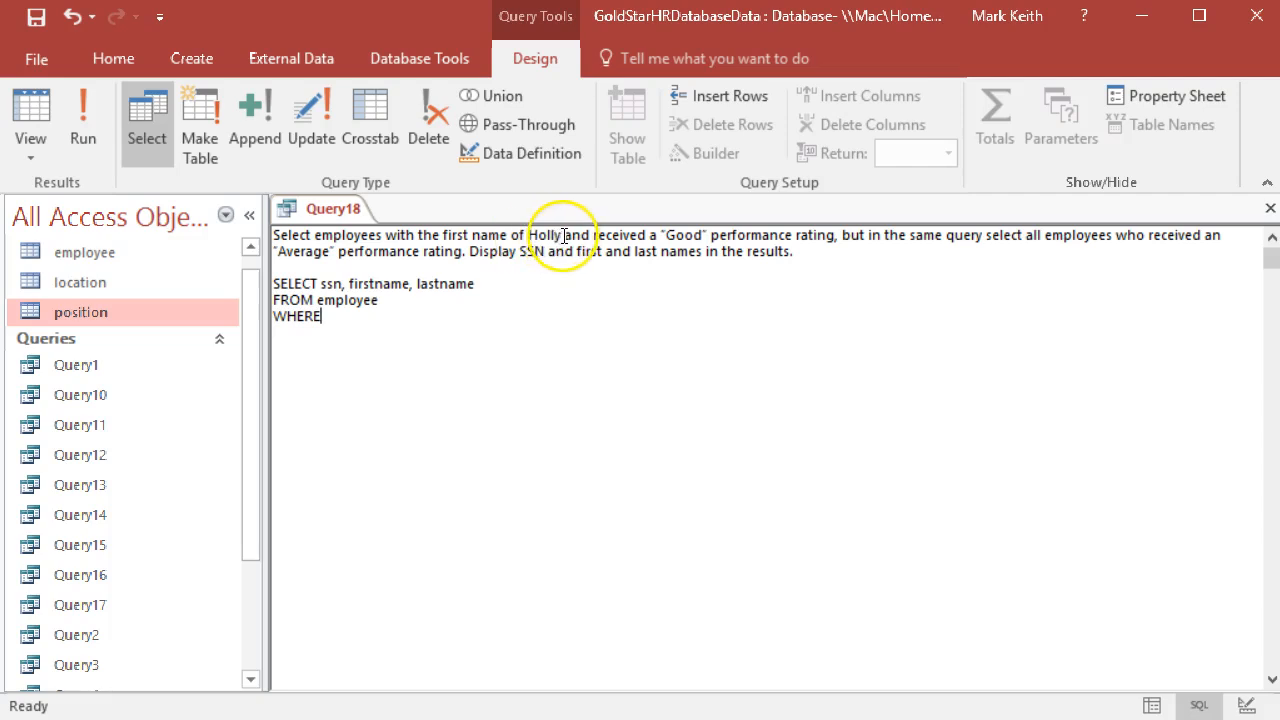
- Add the condition firstname = "Holly" AND performance = "Good"
drag(563, 243, 705, 243)
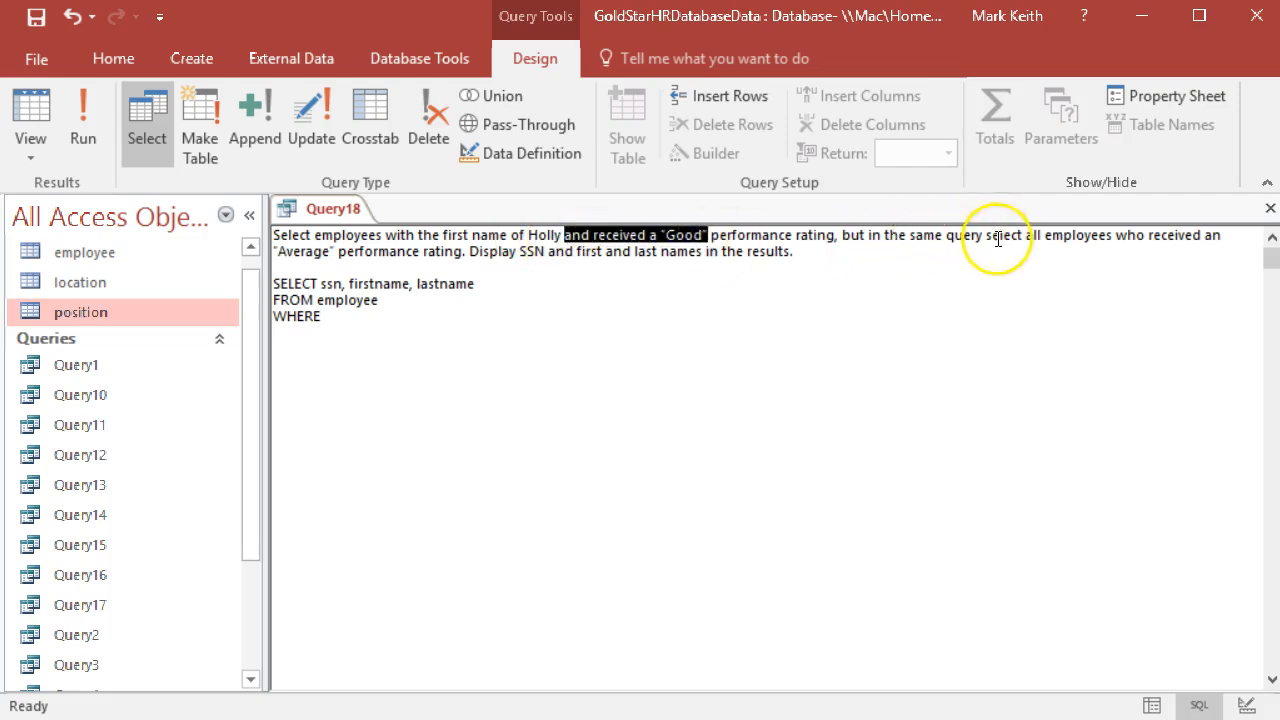
mouse_move(408, 248)
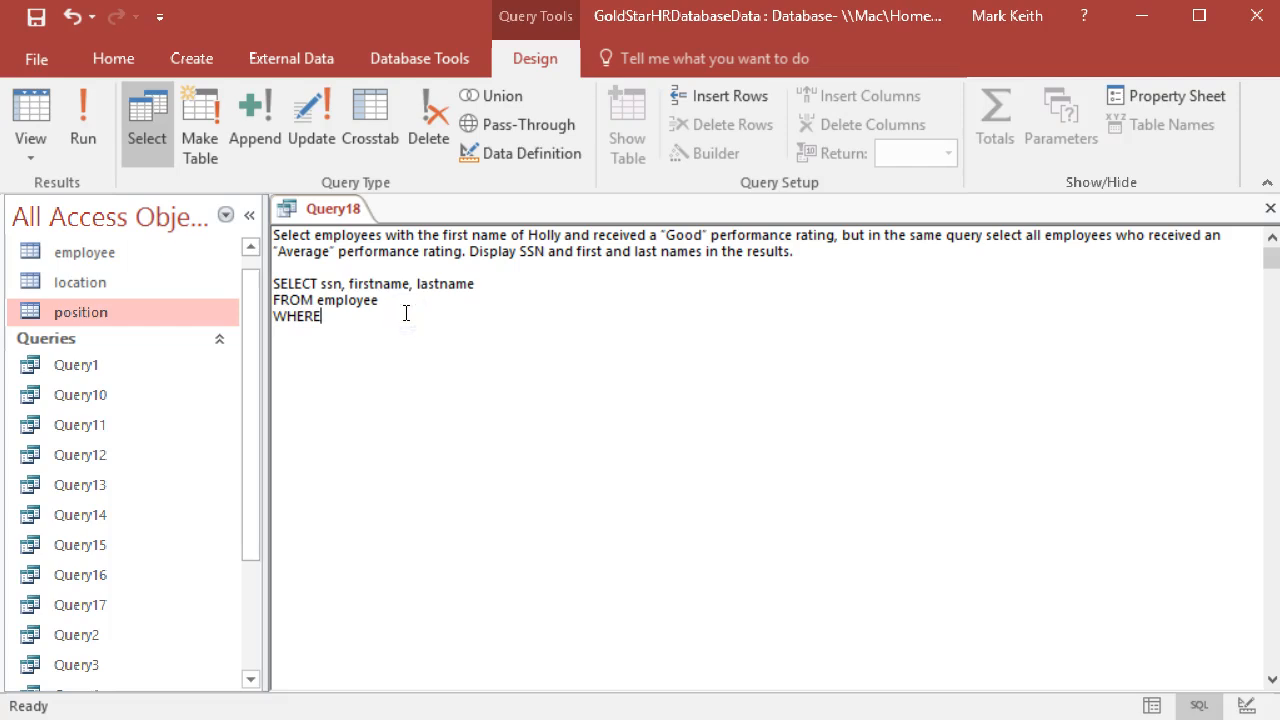
text(firstname =)
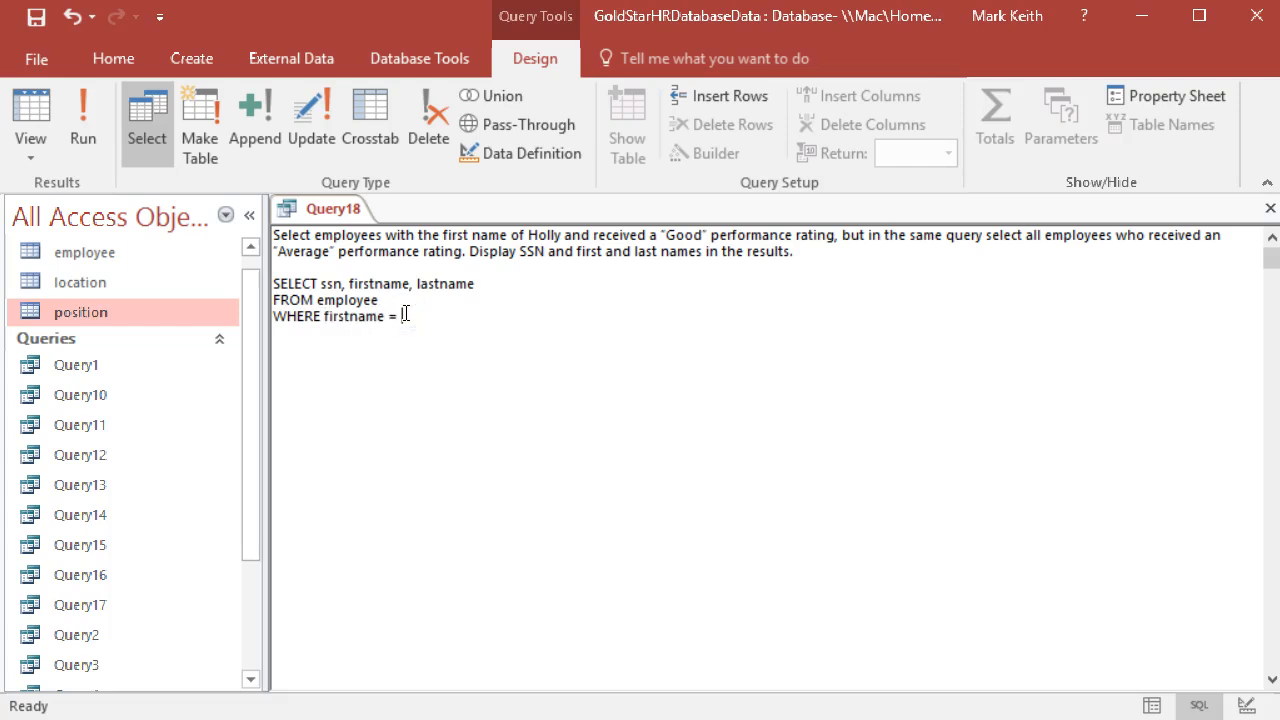
text("Holly")
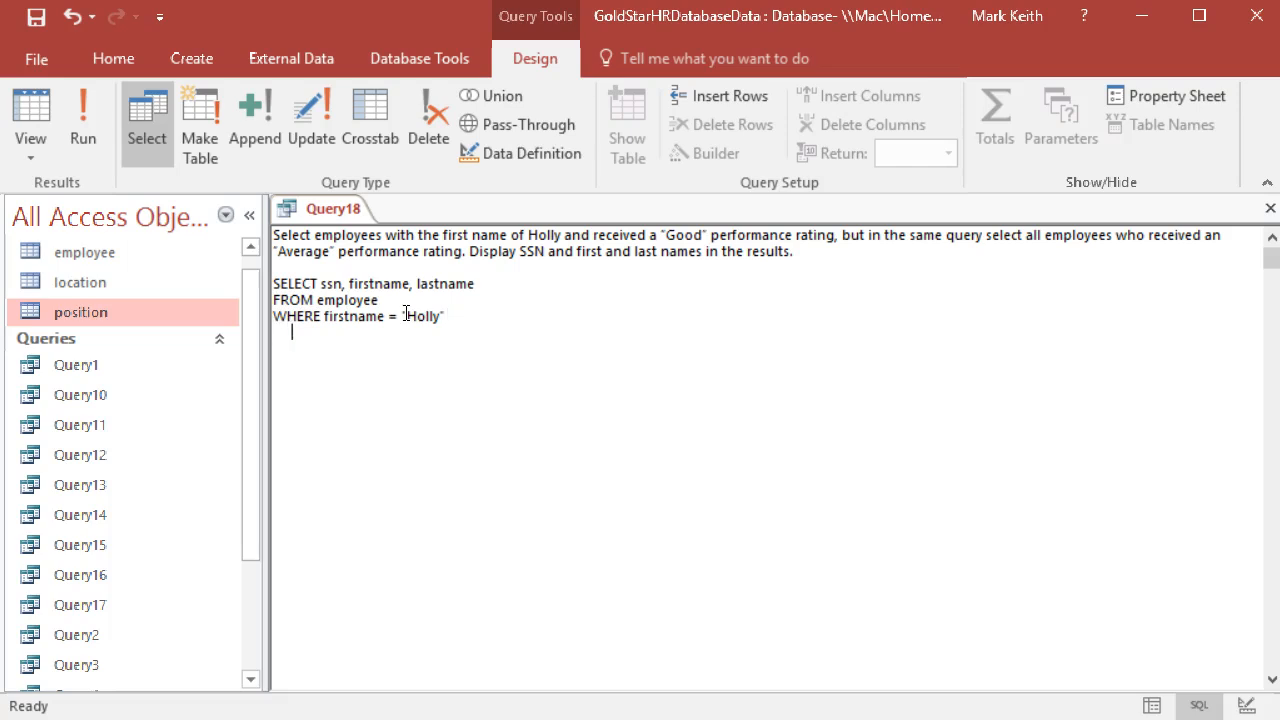
text(AND p)
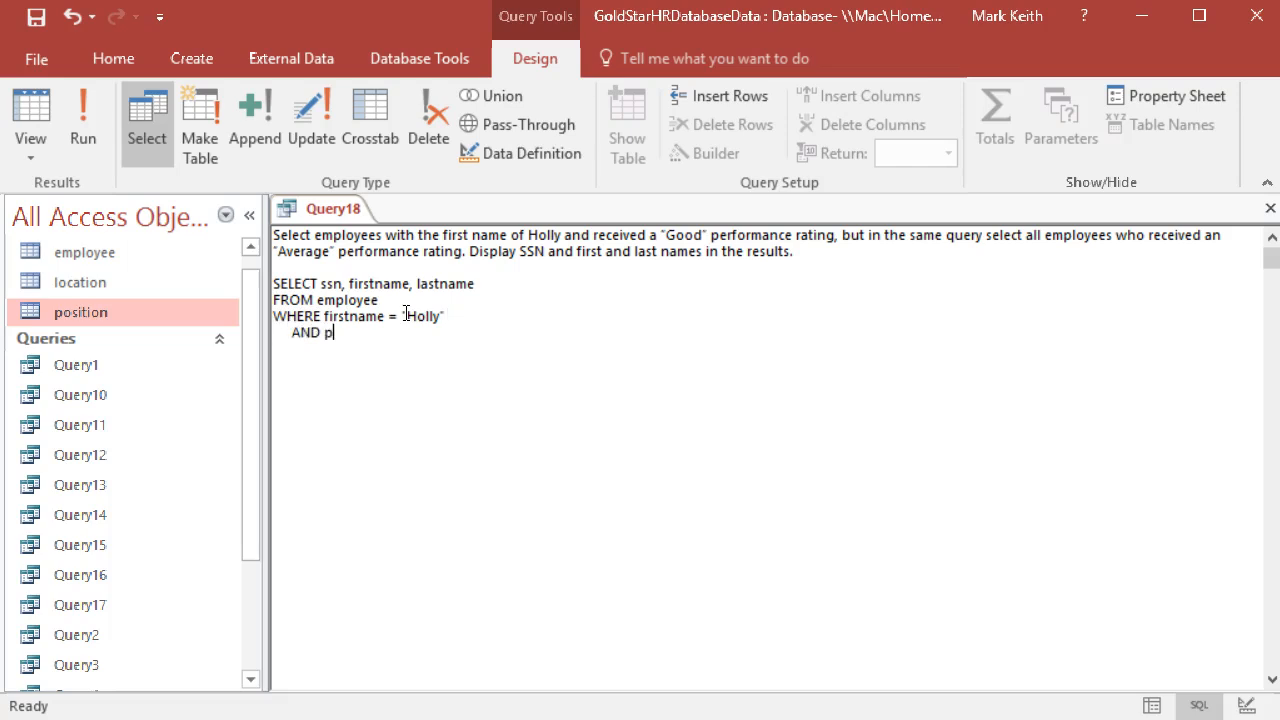
text(erformance =)
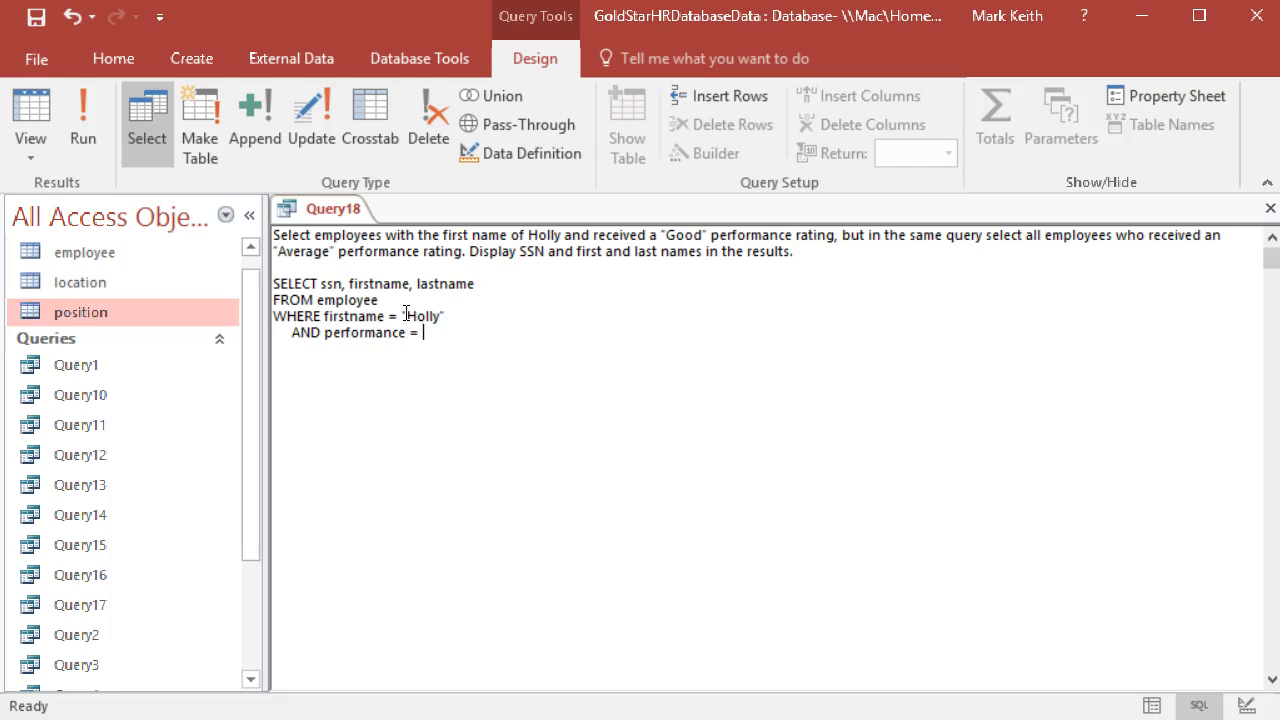
text("Good")
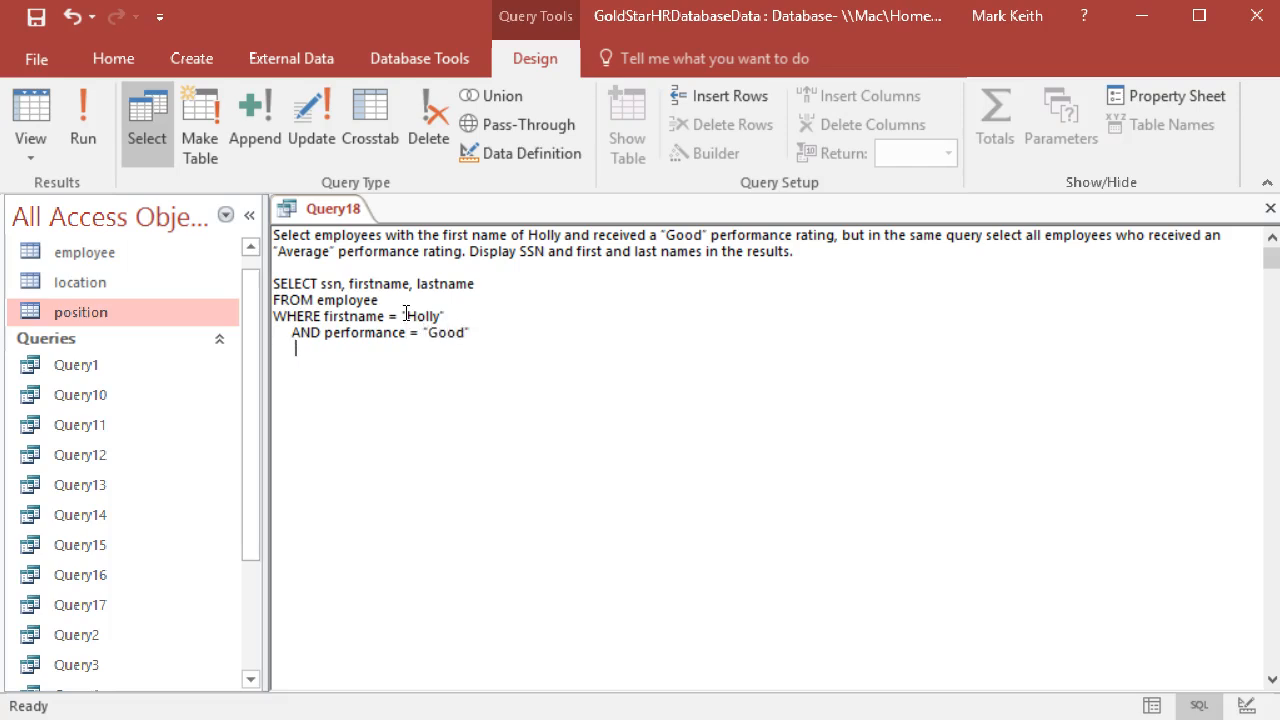
- Extend the WHERE clause with OR performance = "Average"
text(OR)
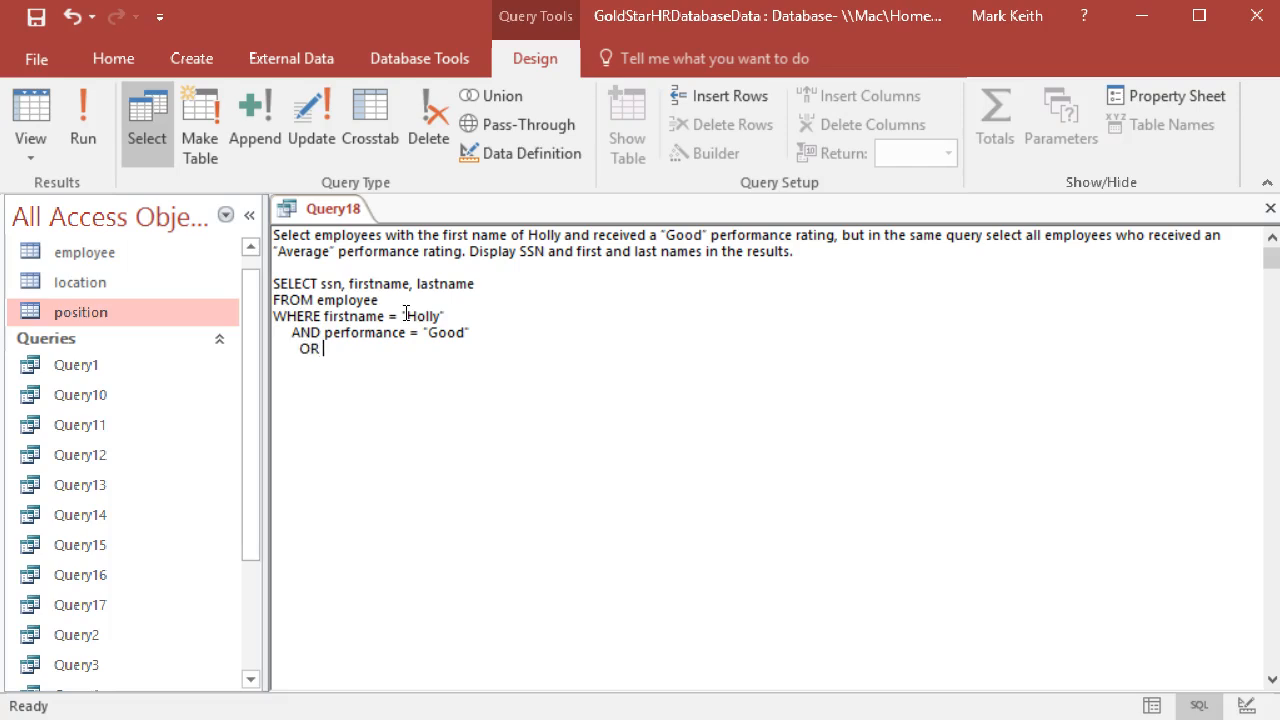
text(per)
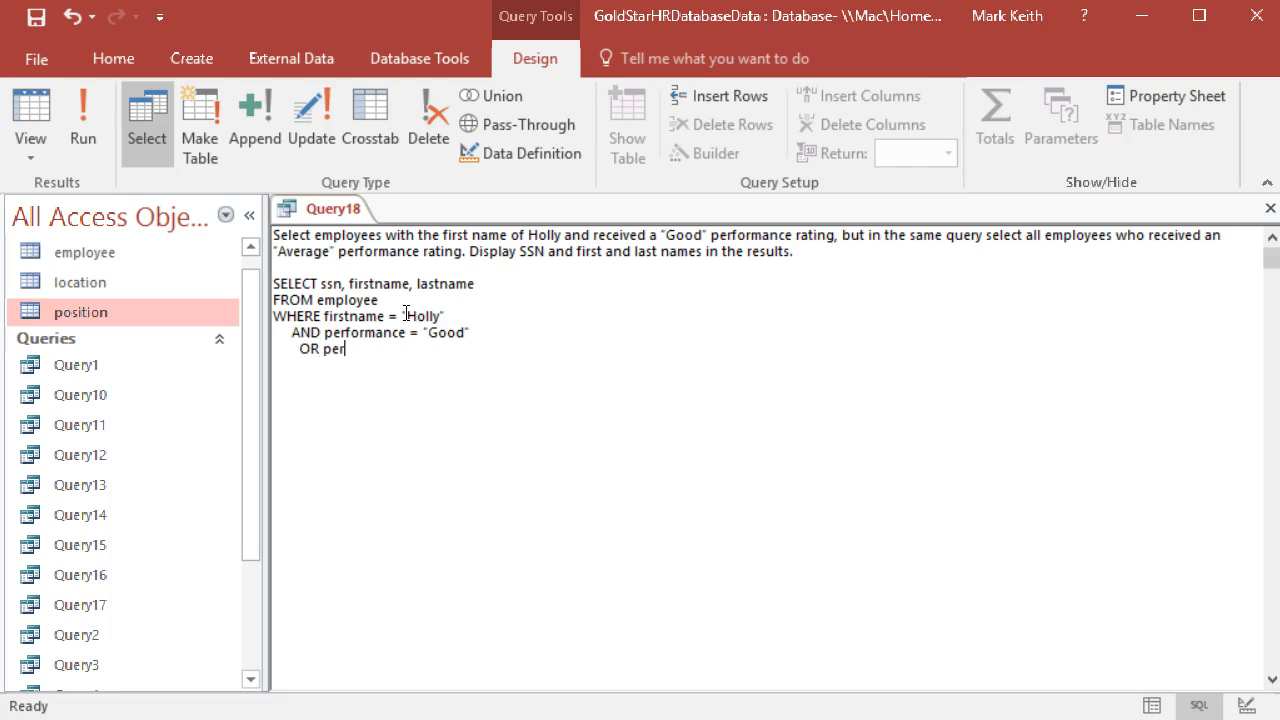
text(formance = ")
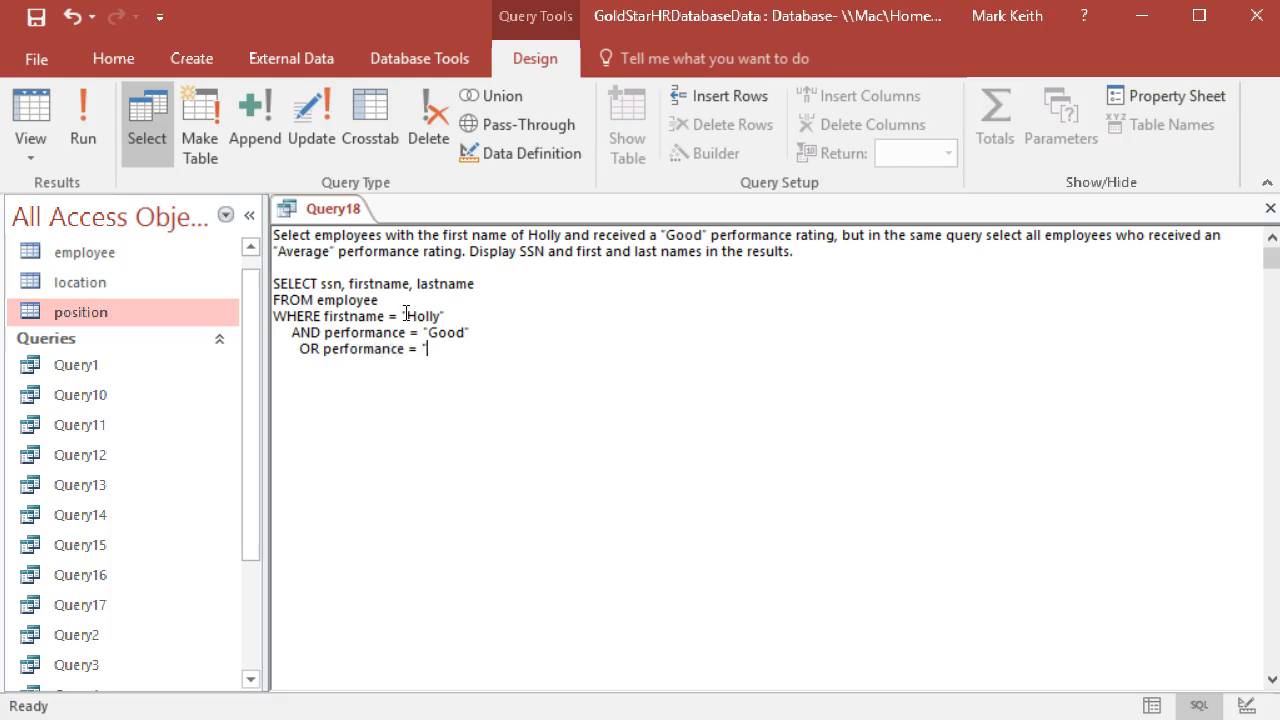
text(Average)
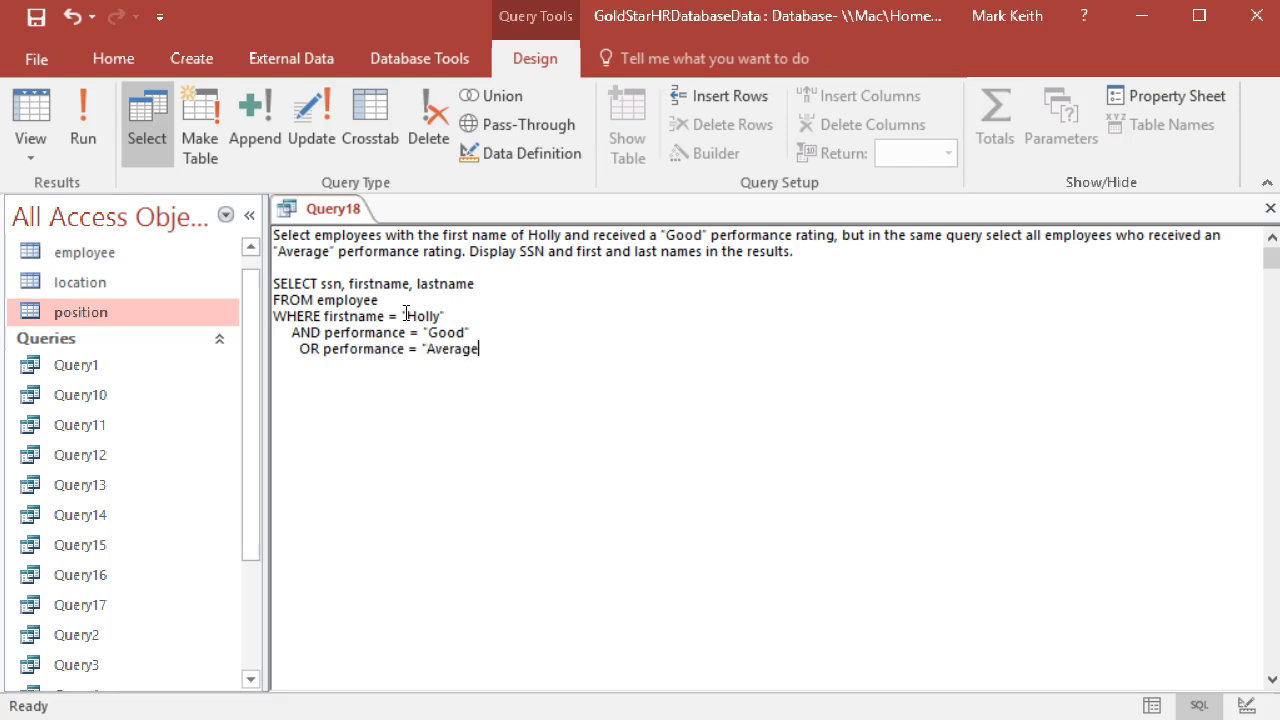
text(")
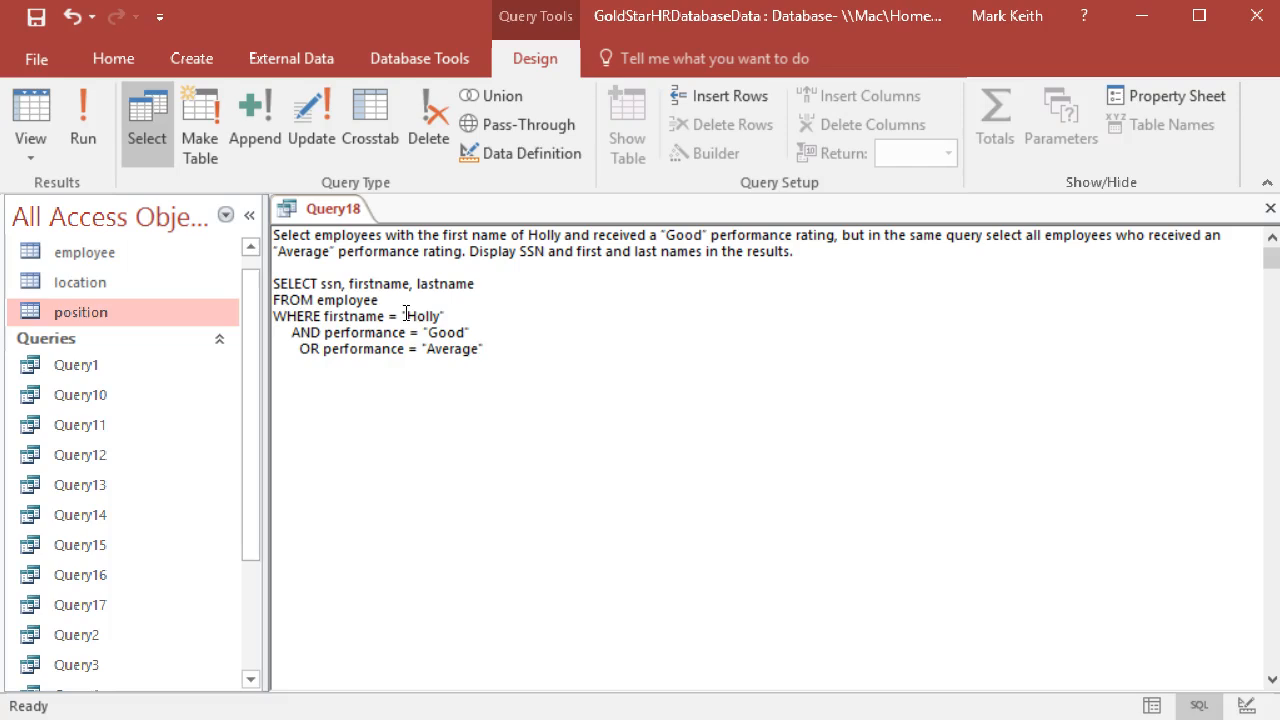
- Remove the task text, run the query showing nine employees, then return to SQL View
double_click(306, 332)
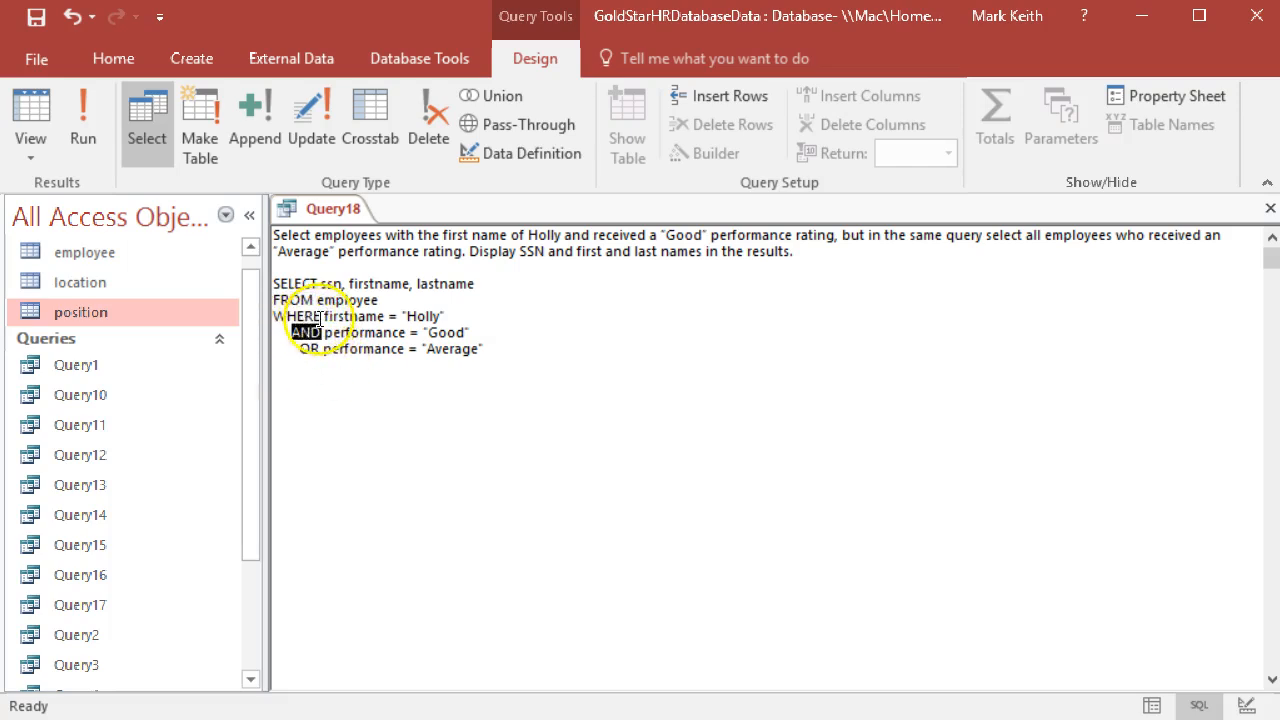
drag(300, 316, 470, 332)
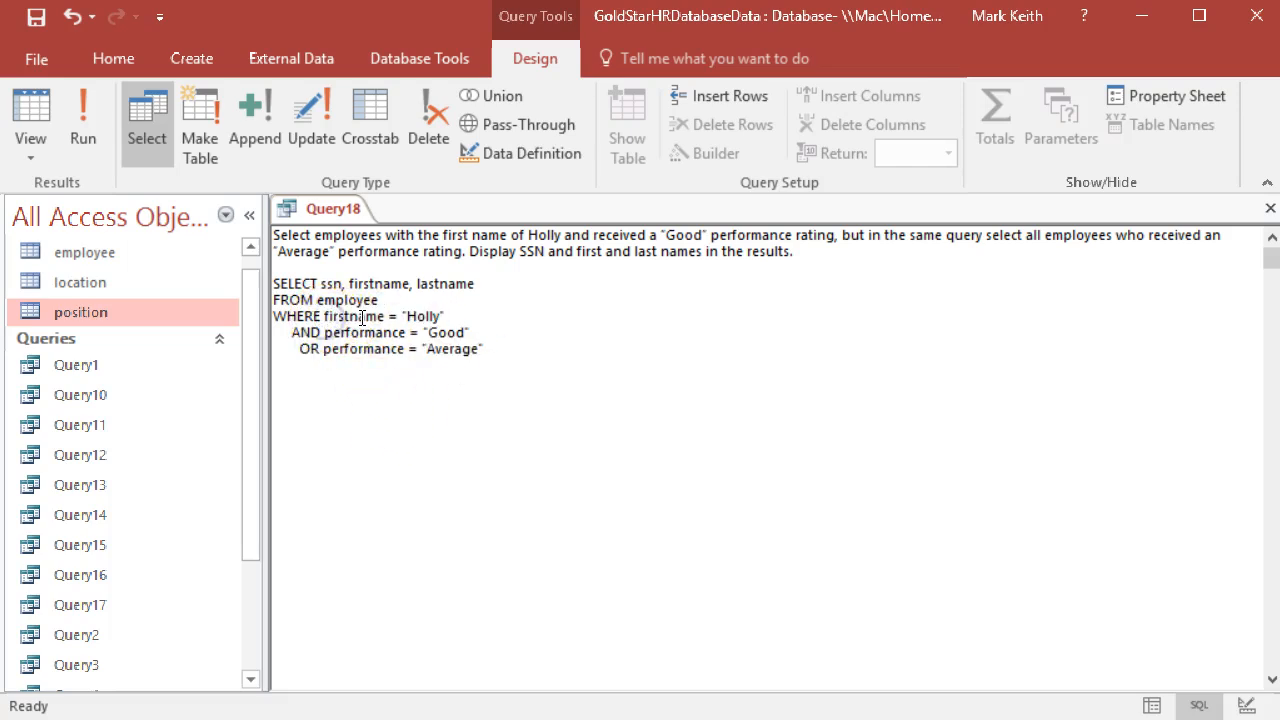
text(()
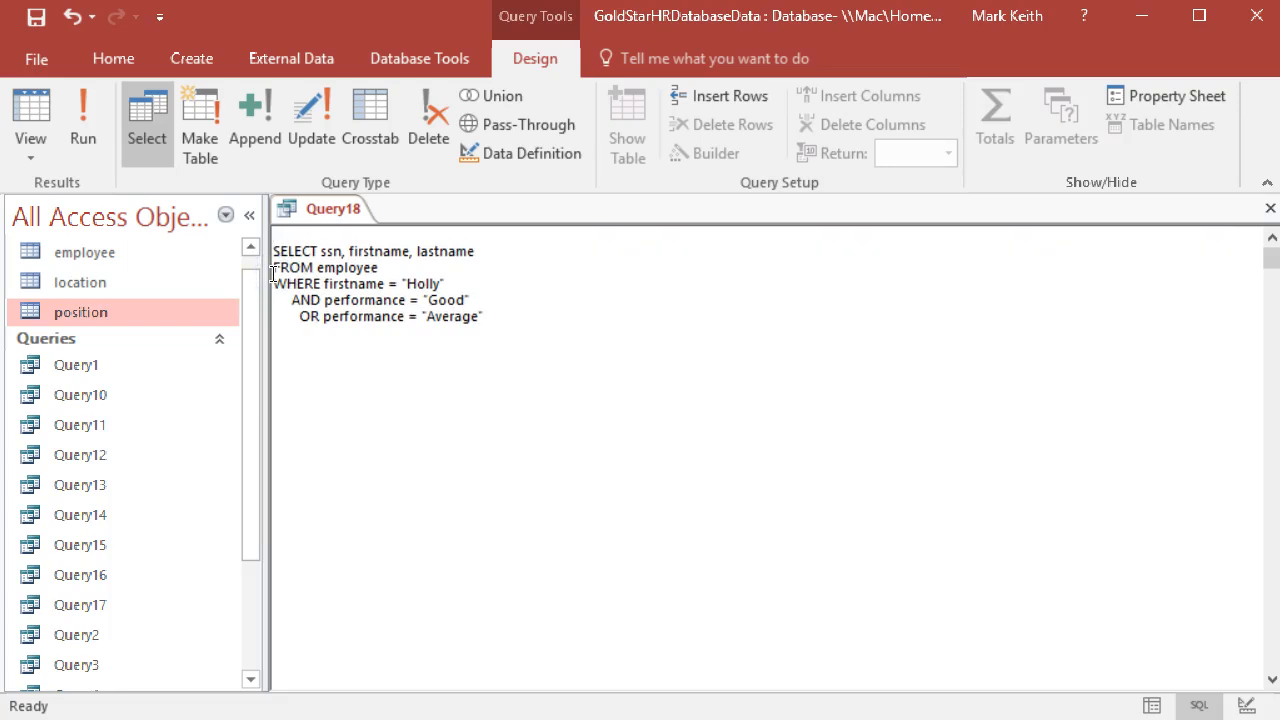
click(83, 120)
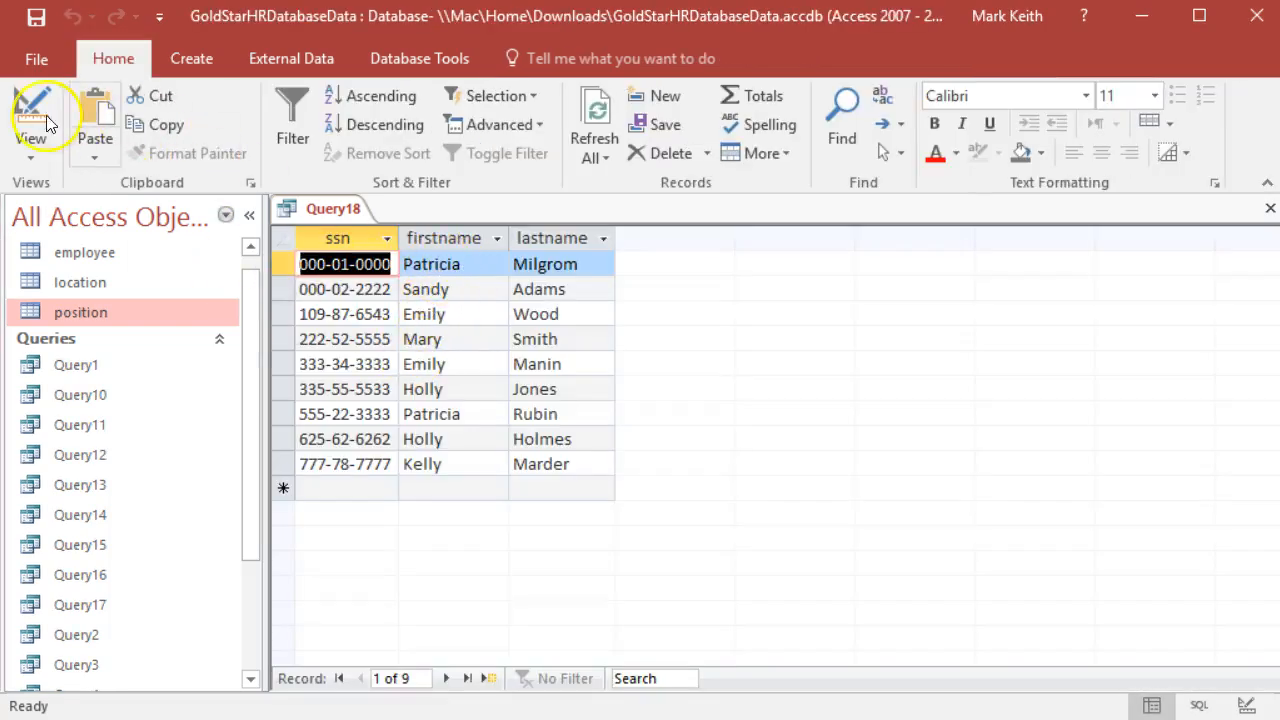
click(30, 115)
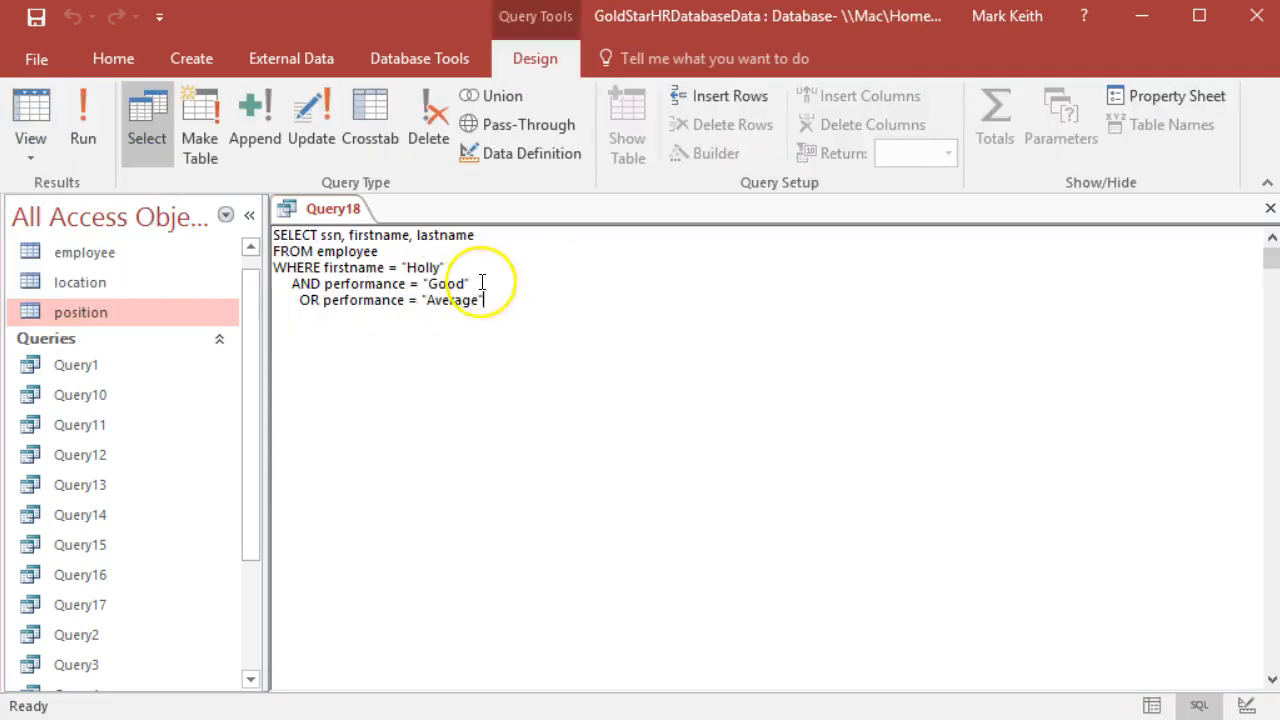
text(,)
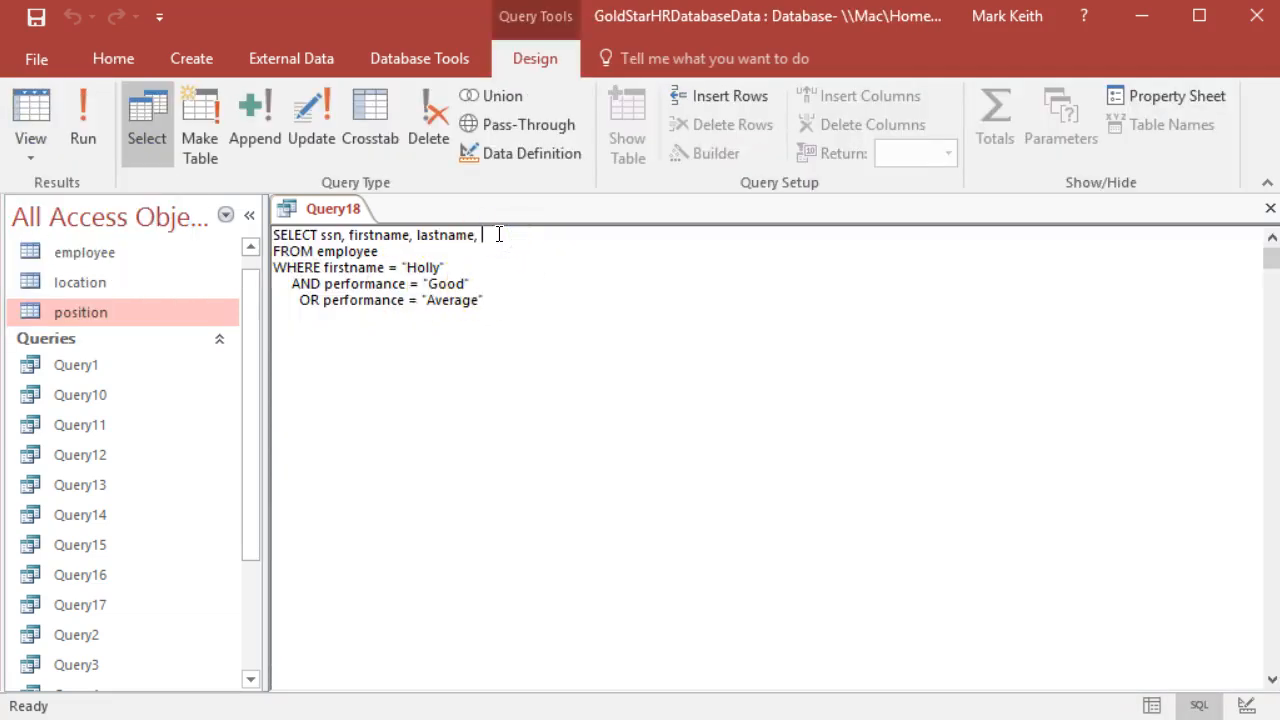
text(perfor)
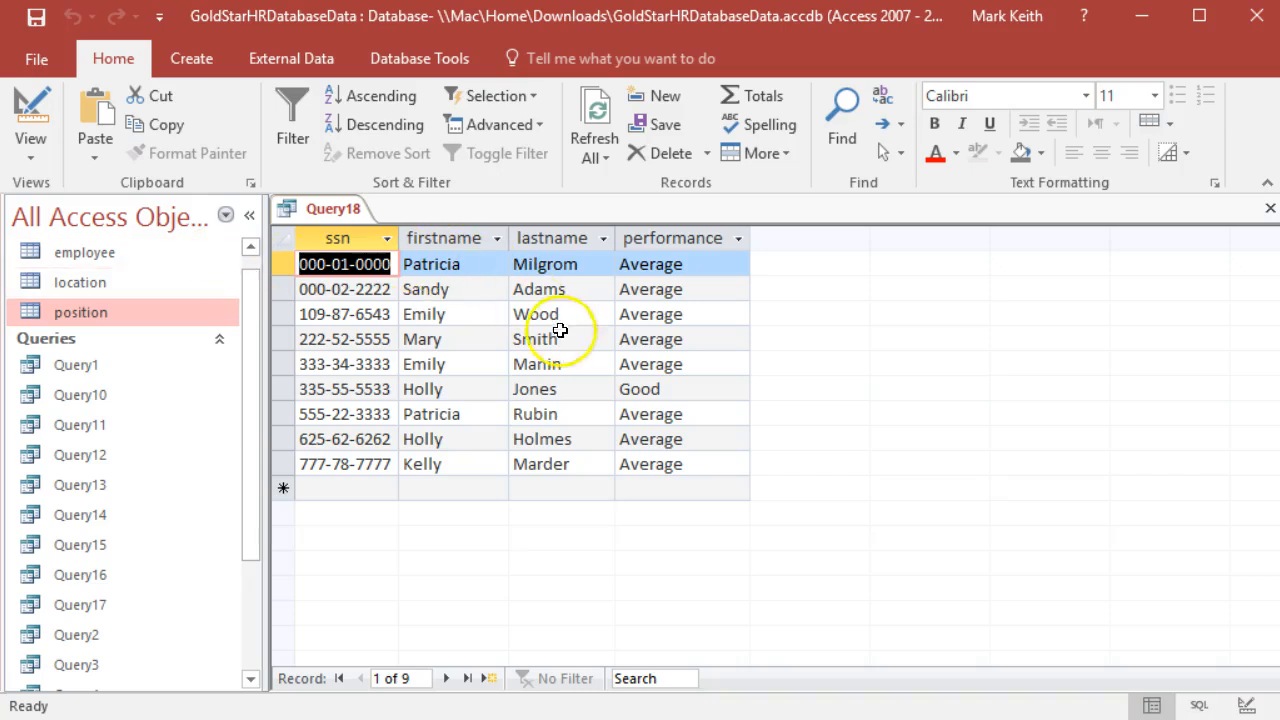
click(283, 389)
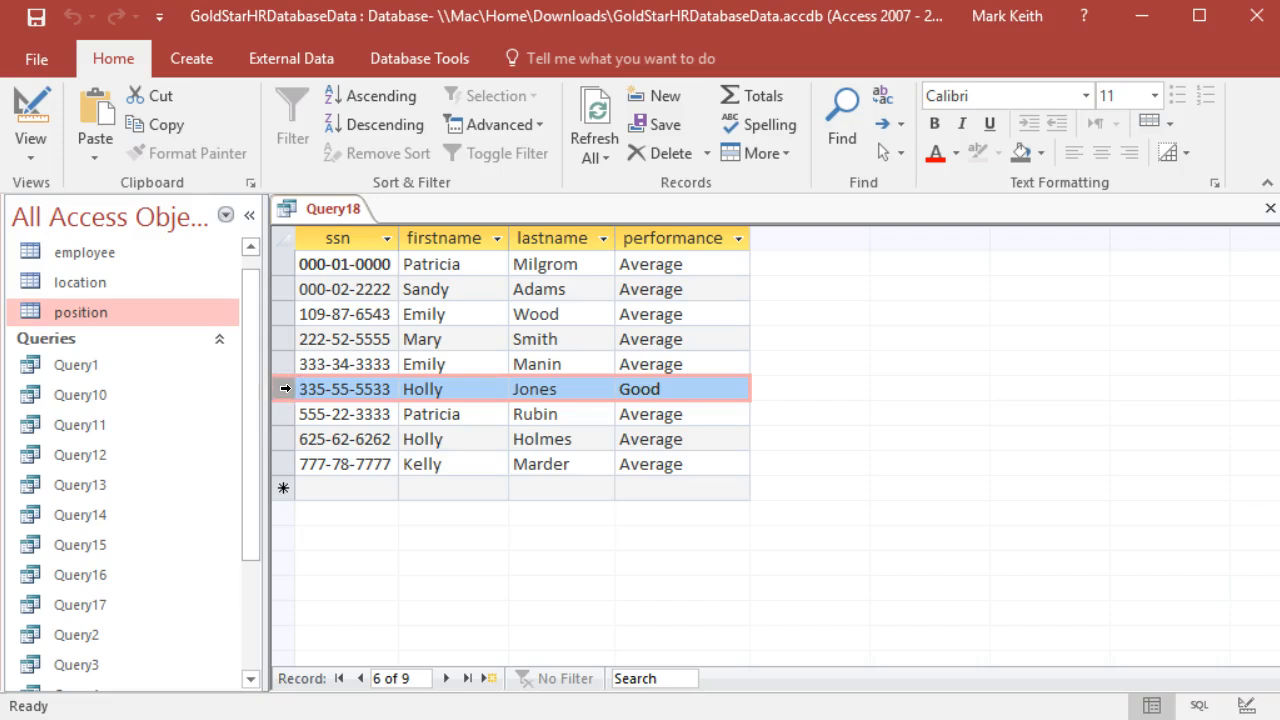
mouse_move(288, 335)
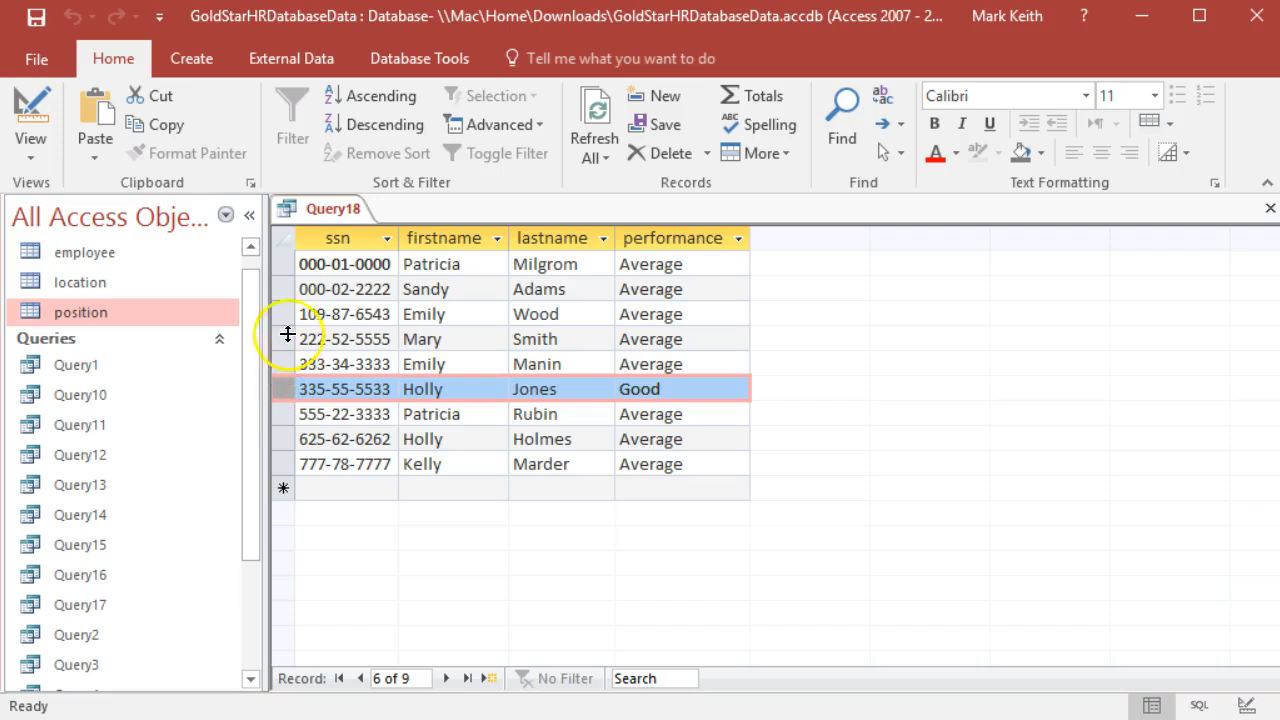